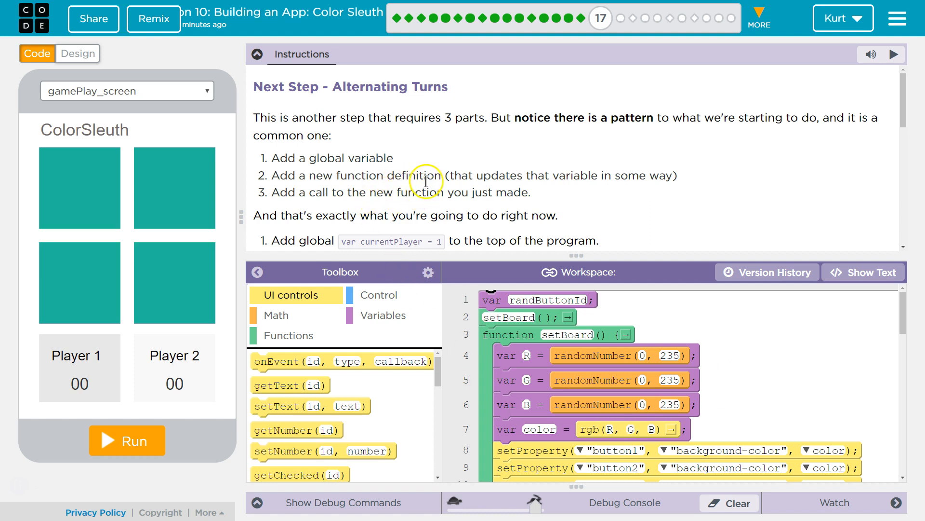
pyautogui.moveTo(453, 168)
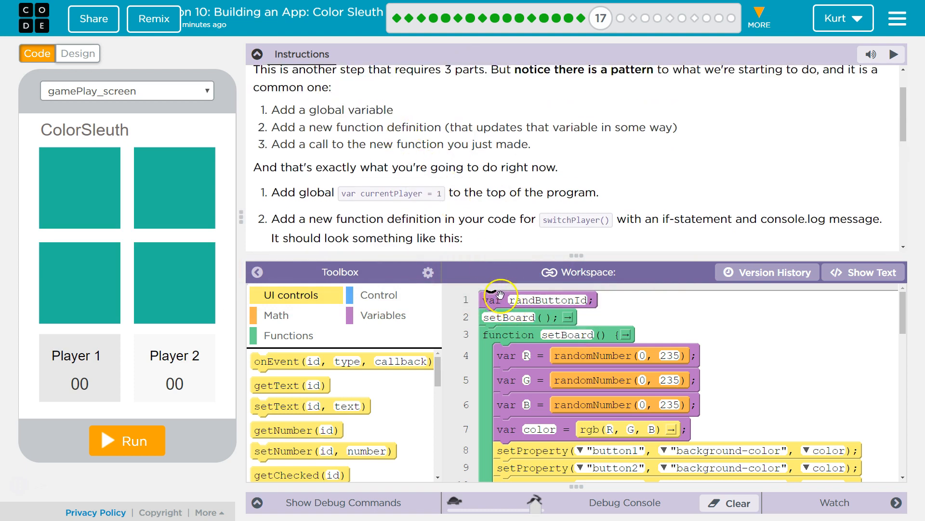
pyautogui.moveTo(502, 287)
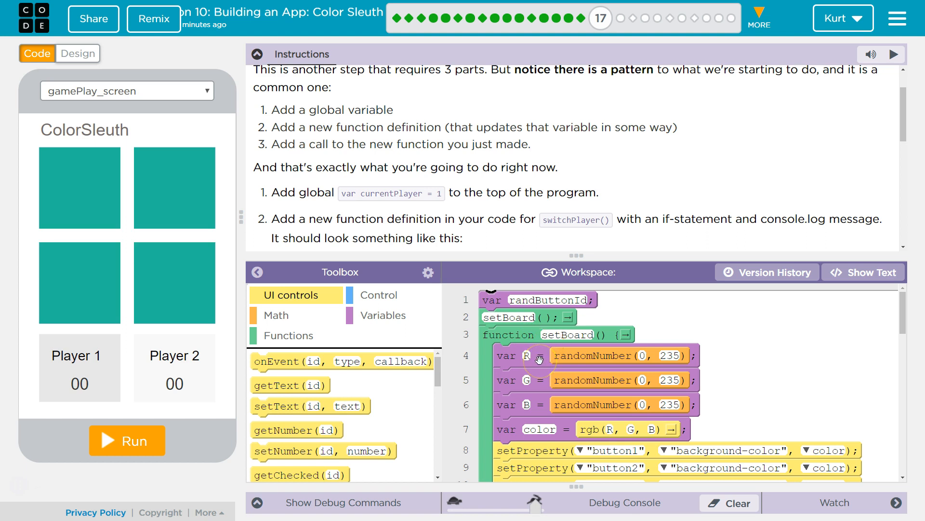
# Step: Declare var currentPlayer = 1 as a global variable on line 2 of the program
pyautogui.scroll(-3)
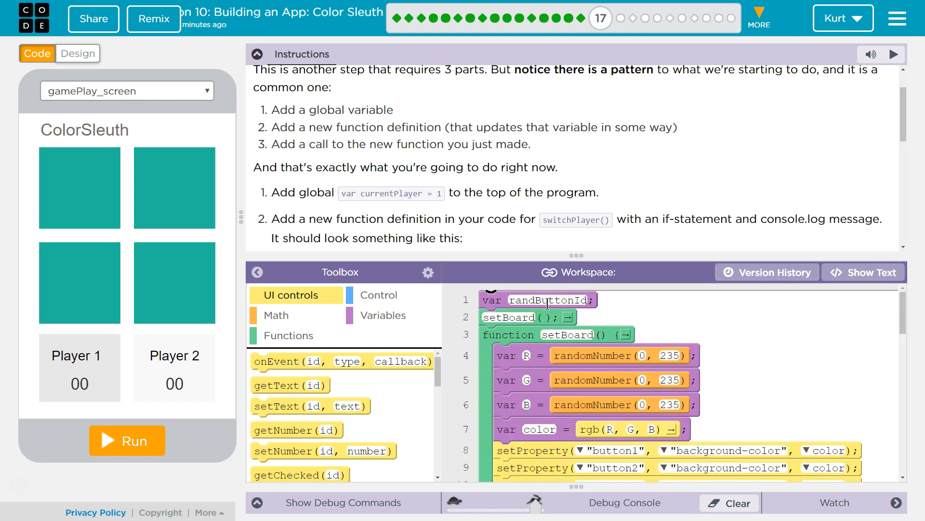
pyautogui.scroll(-3)
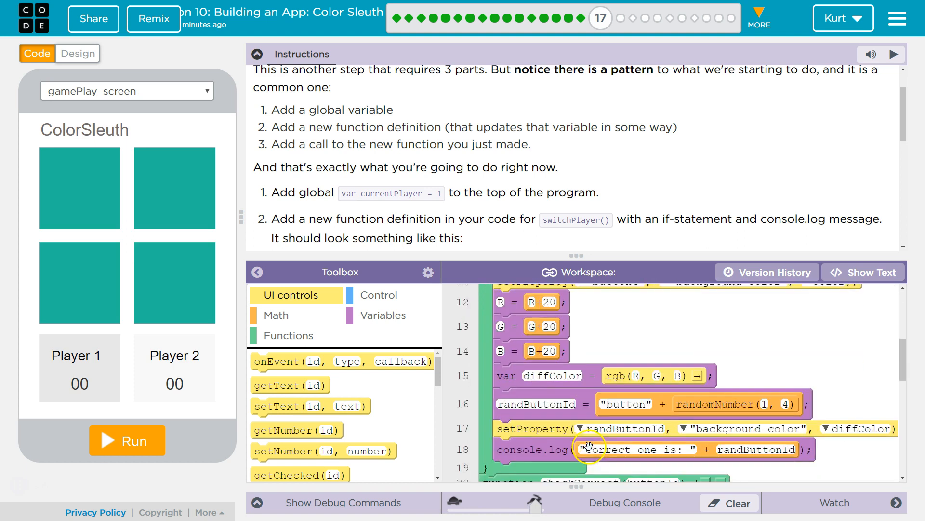
pyautogui.scroll(-3)
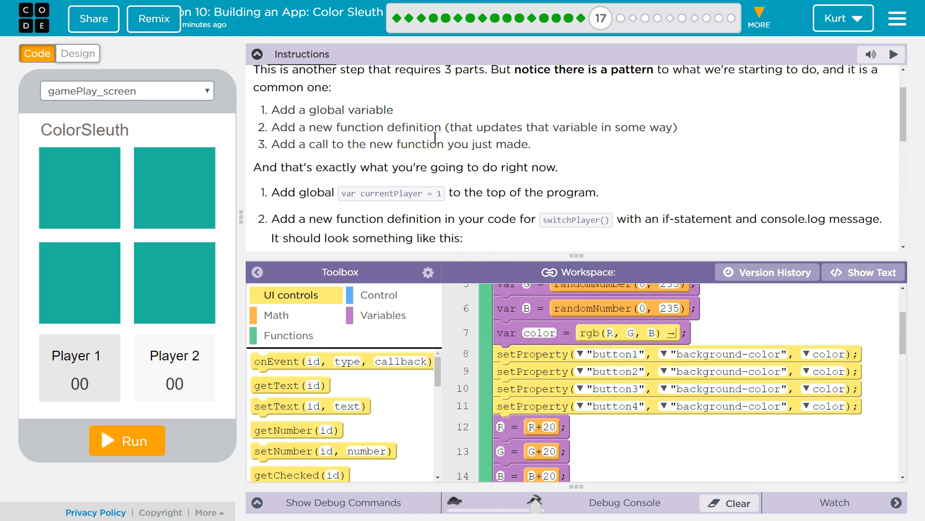
pyautogui.moveTo(428, 204)
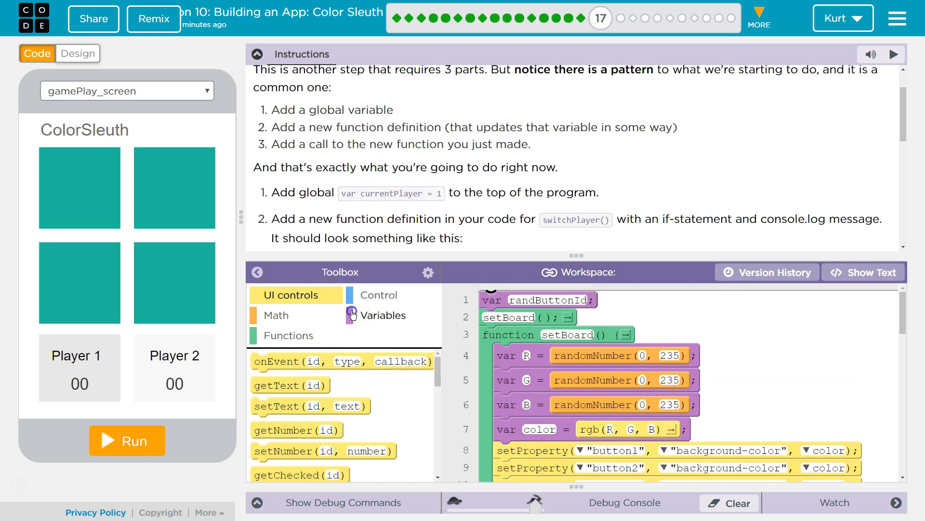
pyautogui.click(385, 314)
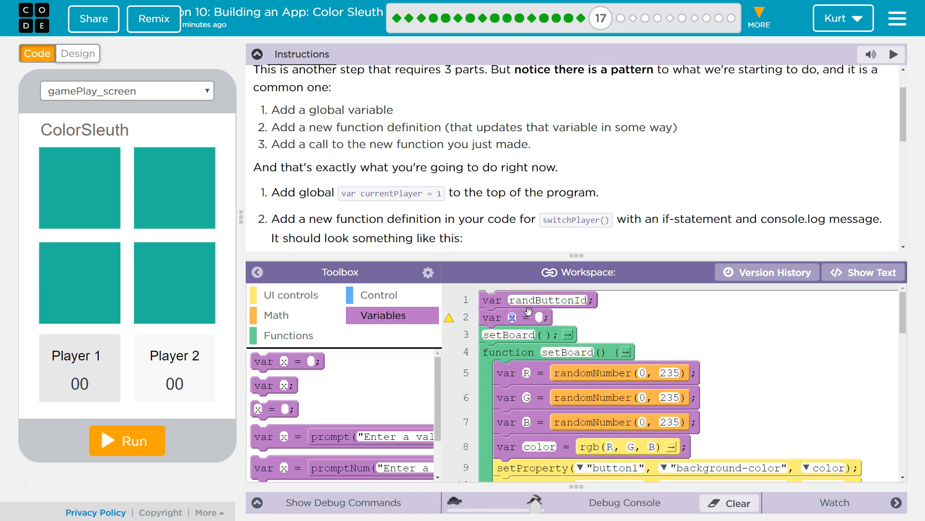
pyautogui.write('currentPlayer')
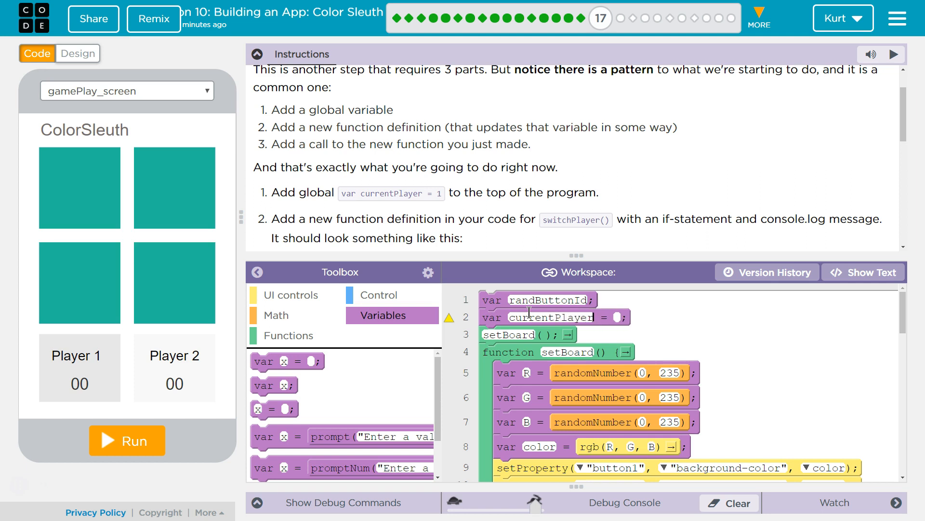
pyautogui.write('1')
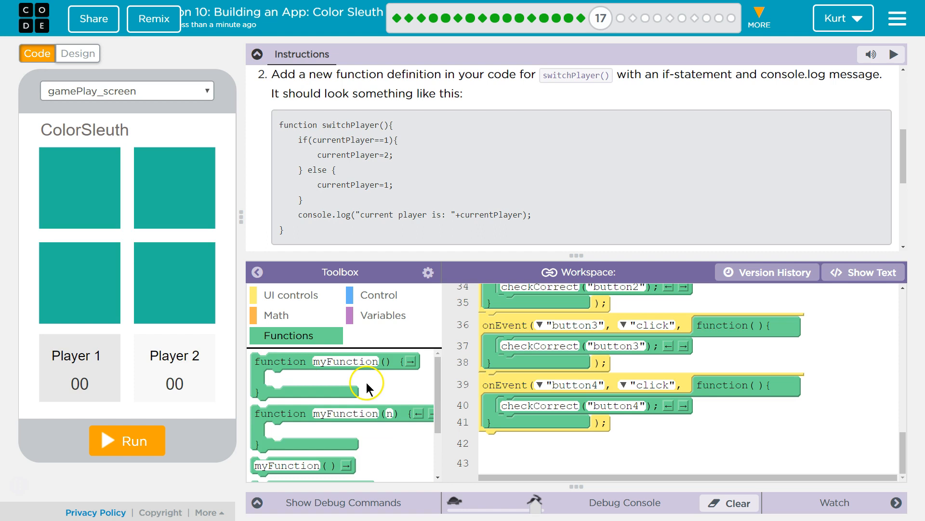
# Step: Add a function block below the last onEvent and name it switchPlayer
pyautogui.moveTo(345, 360); pyautogui.dragTo(573, 440)
pyautogui.write('switch')
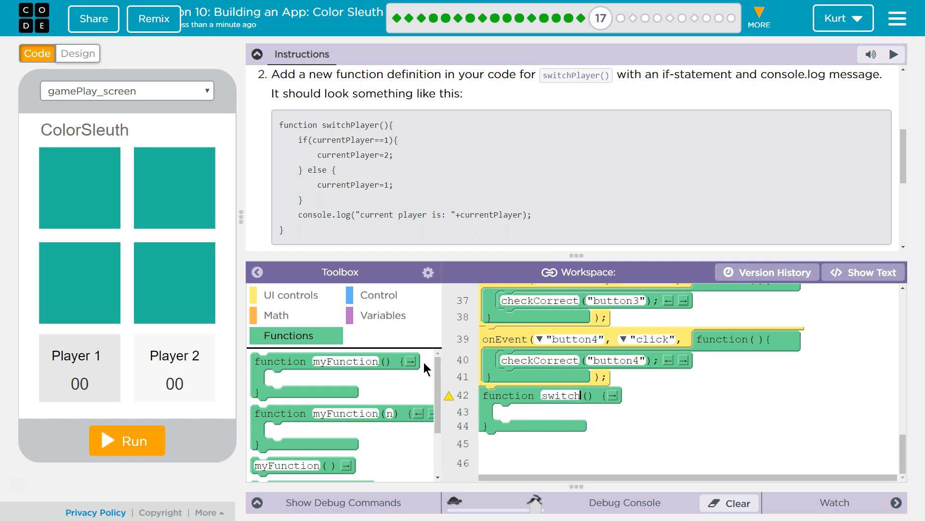
pyautogui.write('Player')
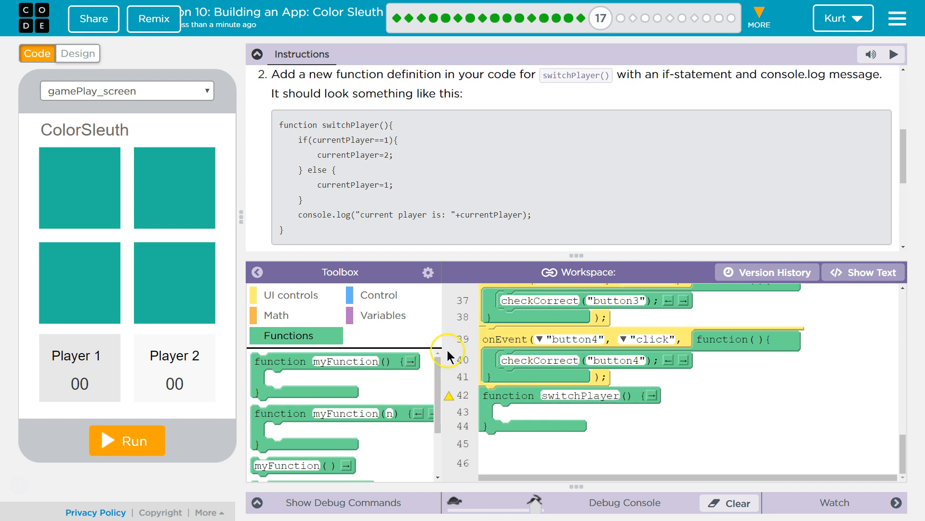
# Step: Put an if/else testing currentPlayer == 1 inside switchPlayer, with a currentPlayer assignment in the if branch
pyautogui.click(378, 295)
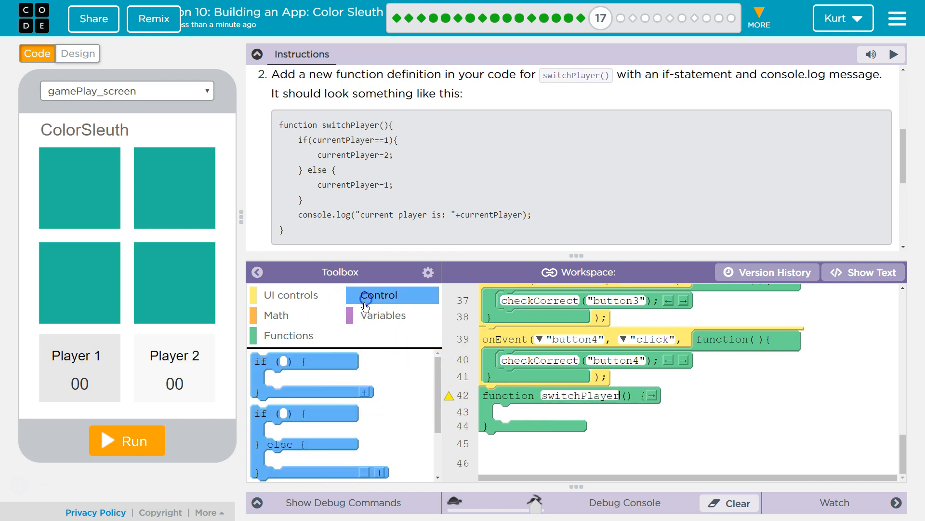
pyautogui.moveTo(305, 413); pyautogui.dragTo(566, 410)
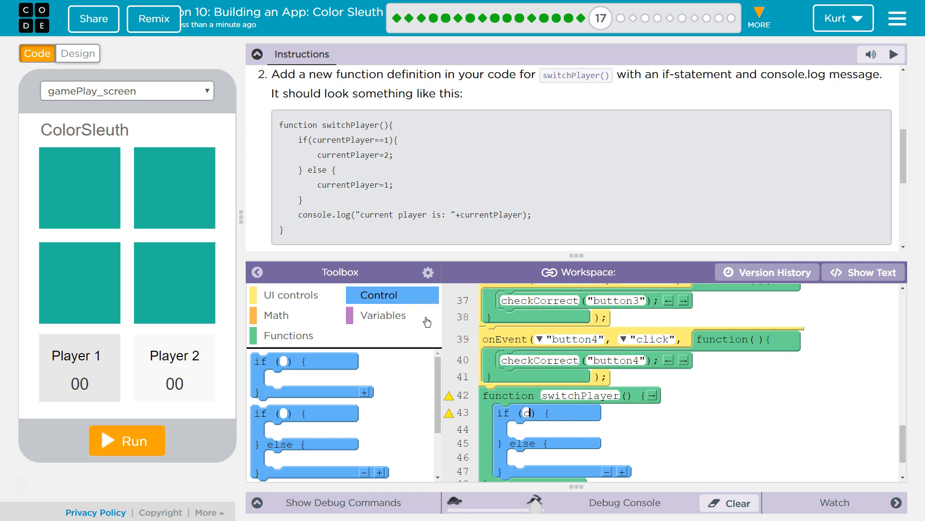
pyautogui.write('currentPlayer==1')
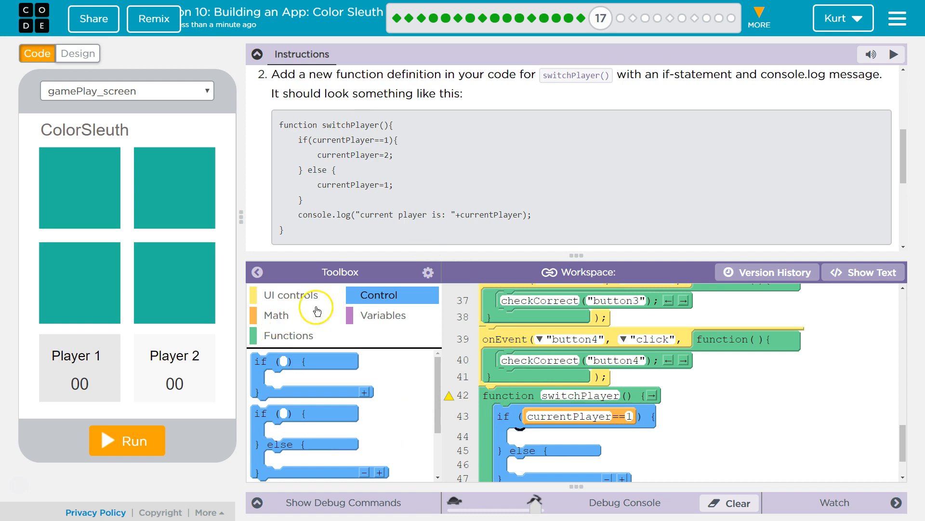
pyautogui.click(383, 315)
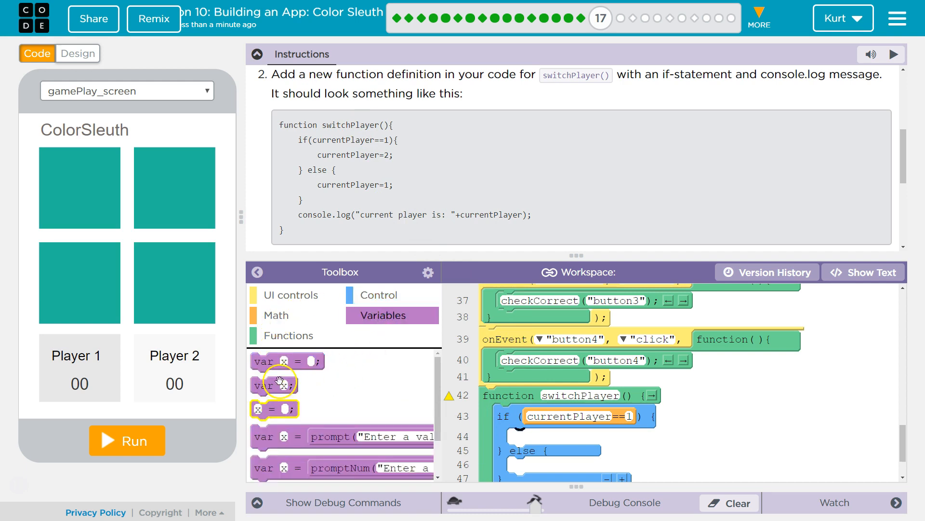
pyautogui.moveTo(268, 408)
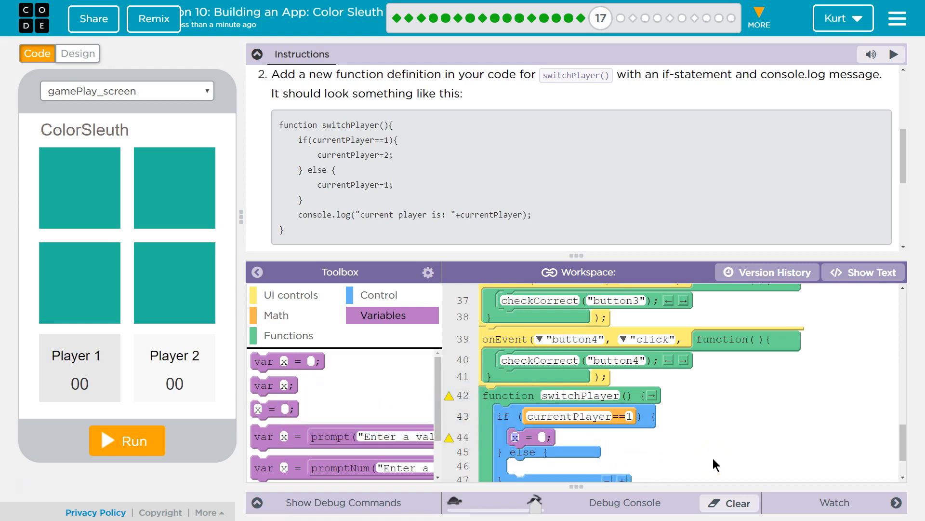
pyautogui.write('currentPlayer')
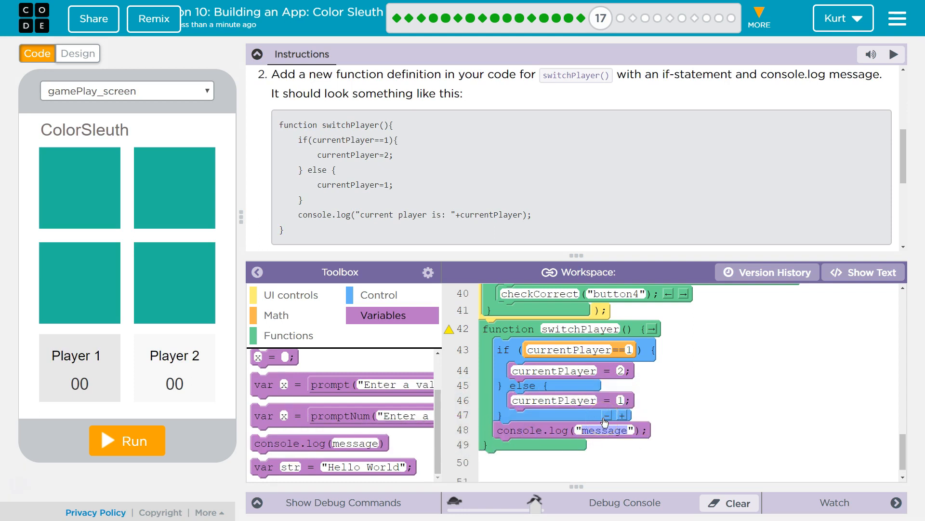
# Step: Set currentPlayer to 2 in the if branch and 1 in else, then log "current player is: " + currentPlayer
pyautogui.write('current player is: " + currentPlayer')
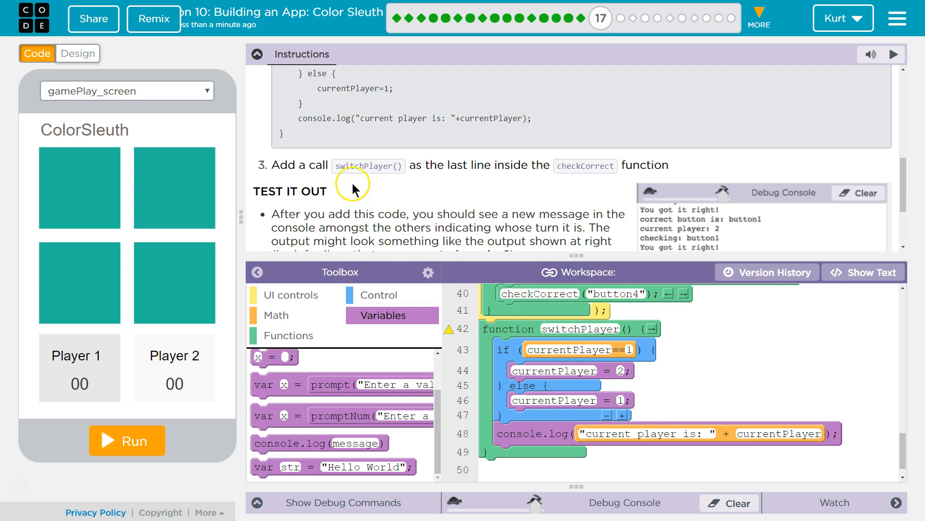
pyautogui.moveTo(471, 180)
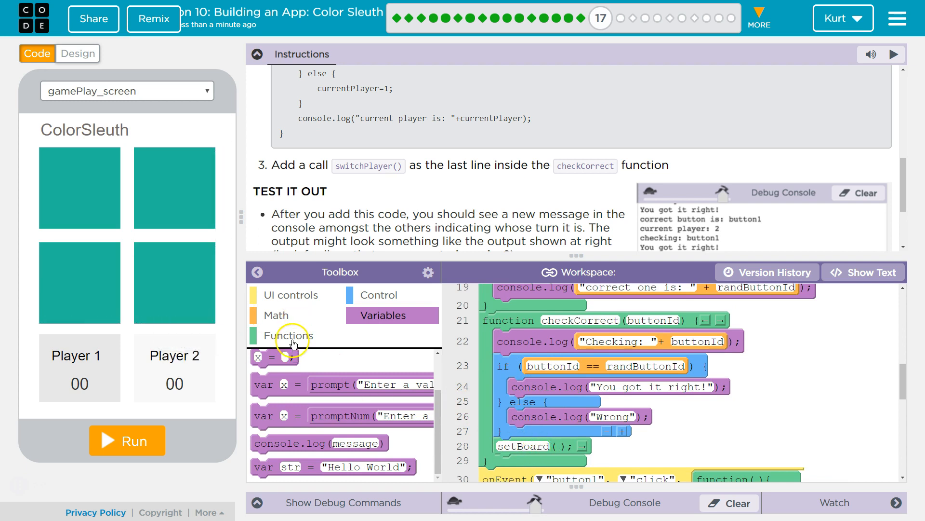
# Step: Add a switchPlayer() call after setBoard at the end of checkCorrect
pyautogui.click(289, 335)
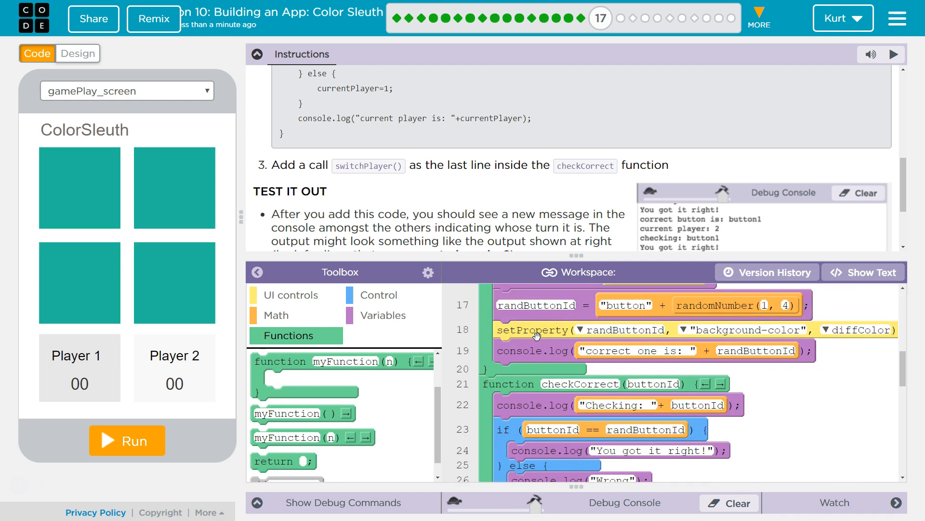
pyautogui.scroll(-3)
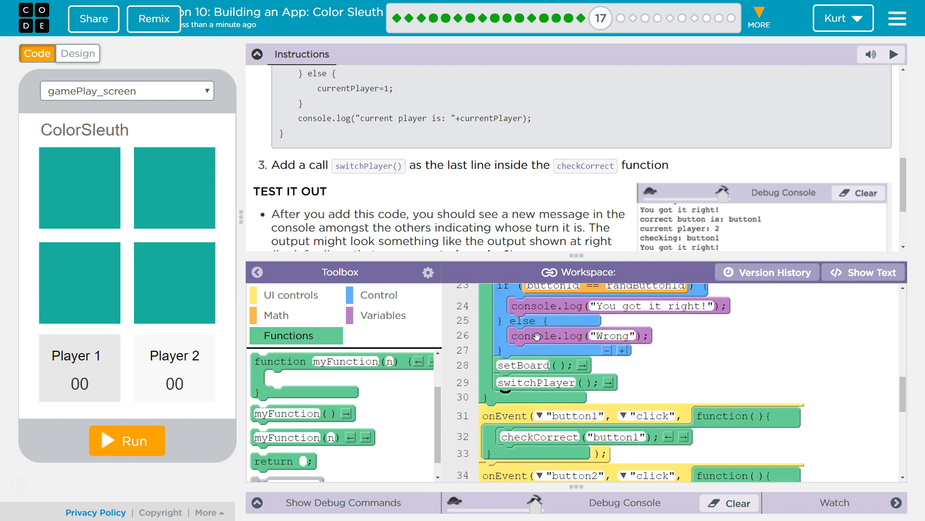
pyautogui.scroll(-3)
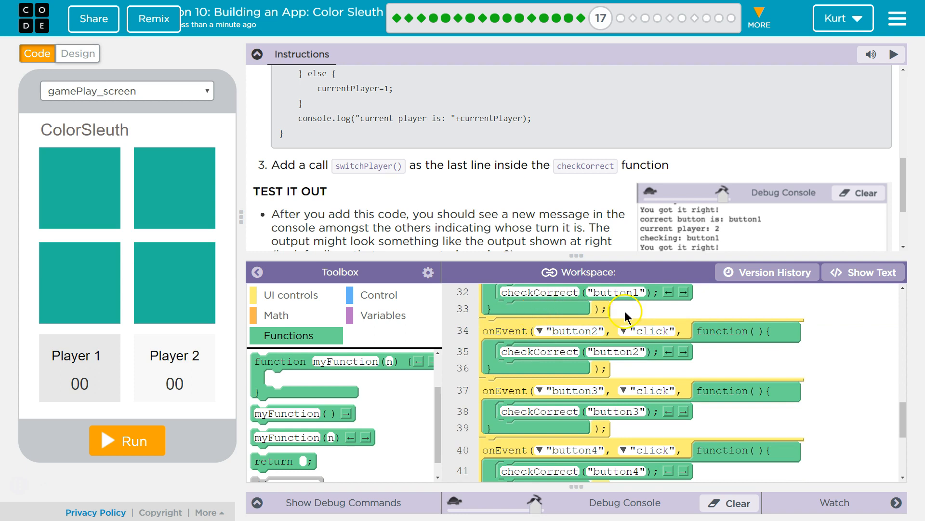
pyautogui.moveTo(584, 351)
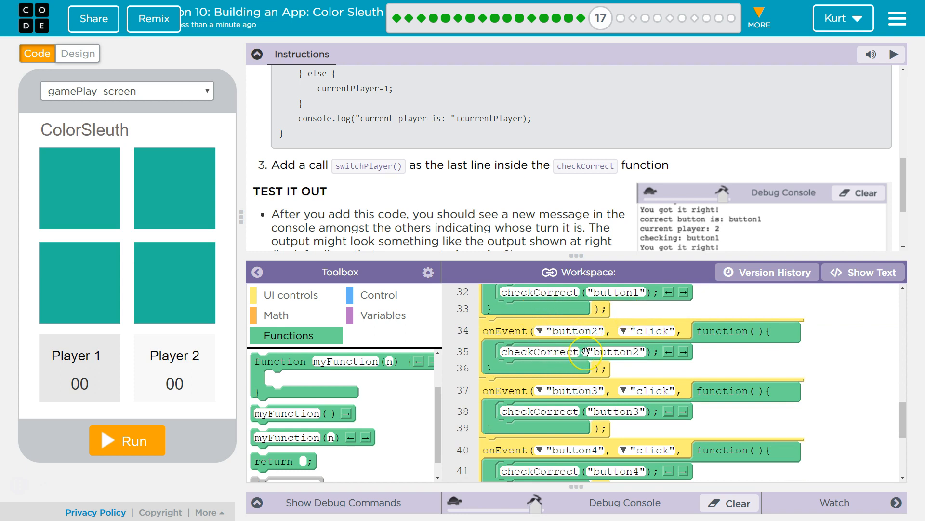
pyautogui.moveTo(795, 359)
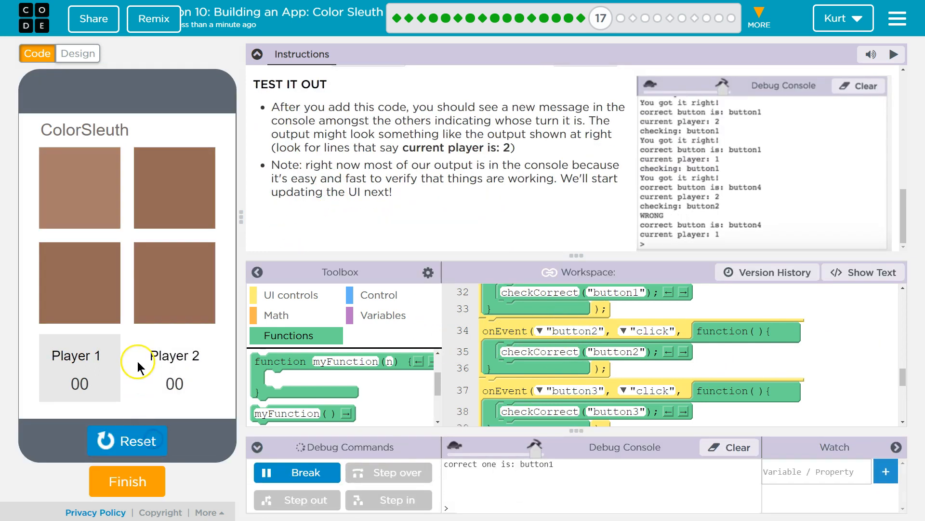
# Step: Guess two colour squares in the running app to check the console shows turns alternating
pyautogui.click(79, 188)
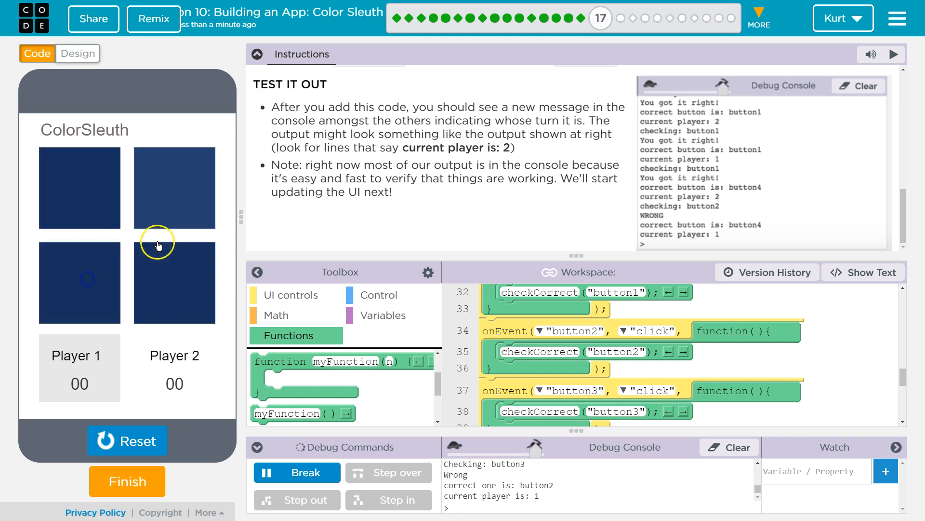
pyautogui.click(174, 195)
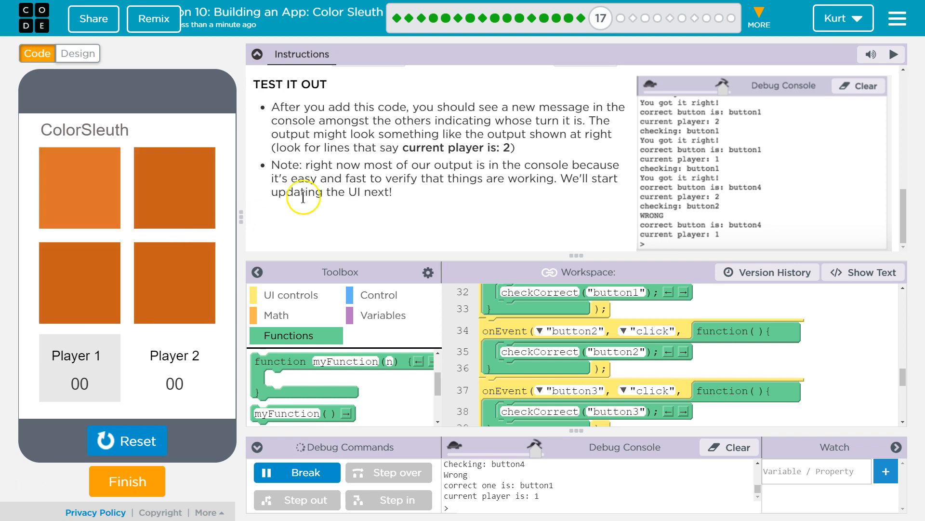
pyautogui.moveTo(288, 257)
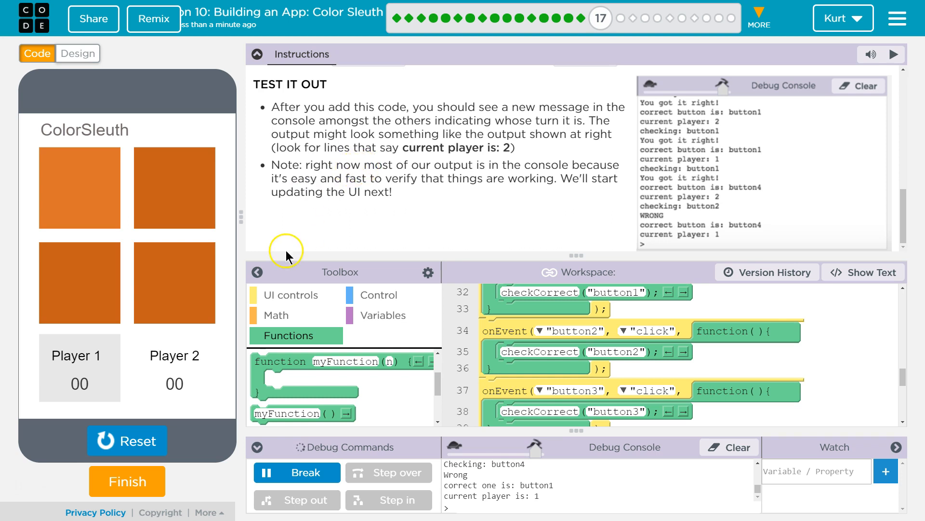